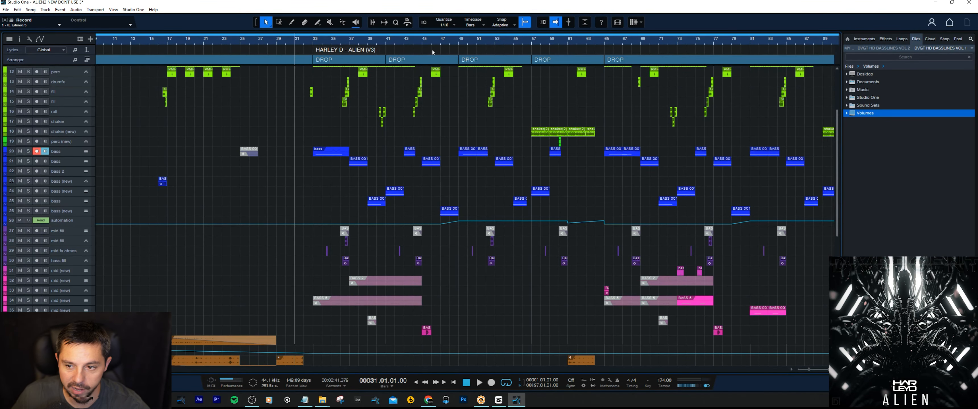
pyautogui.moveTo(317, 88)
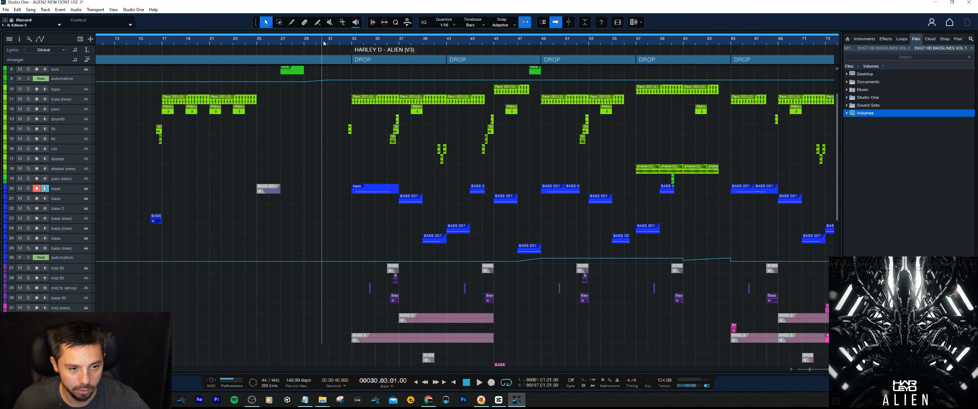
# - Play from just before the first drop and bring up the mix console under the arrangement
pyautogui.click(328, 39)
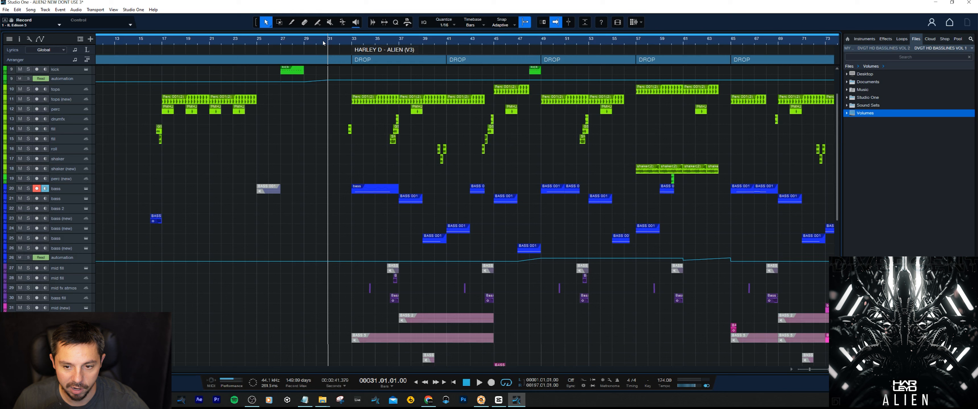
pyautogui.click(478, 381)
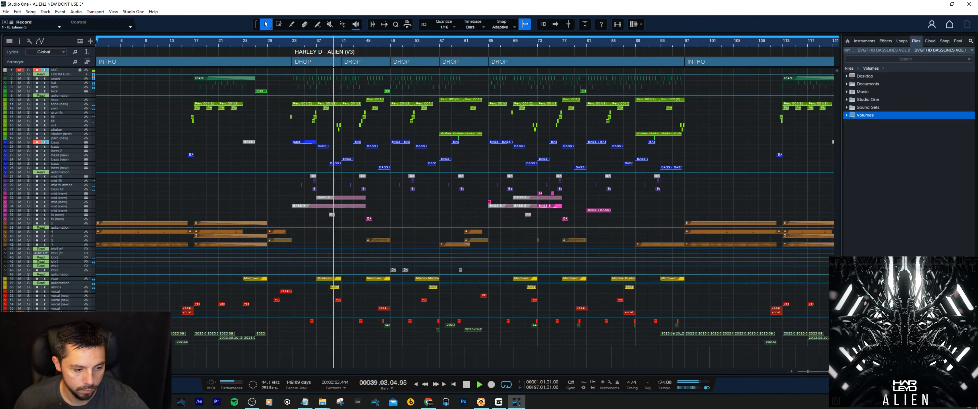
pyautogui.scroll(-3)
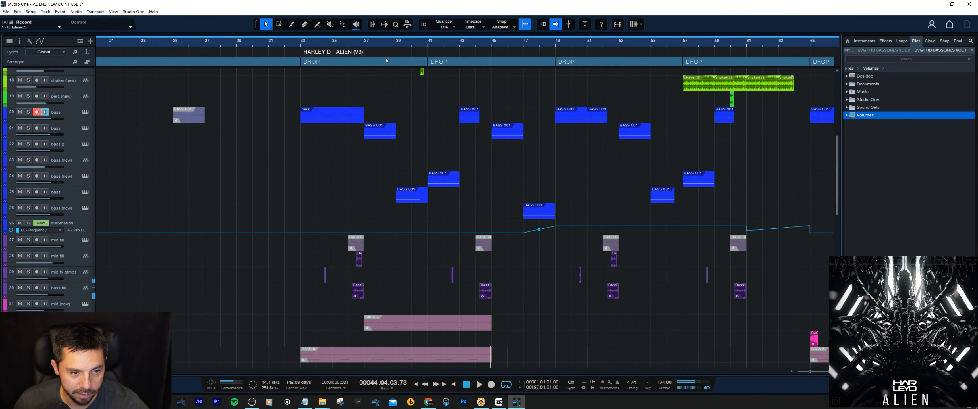
pyautogui.hscroll(-3)
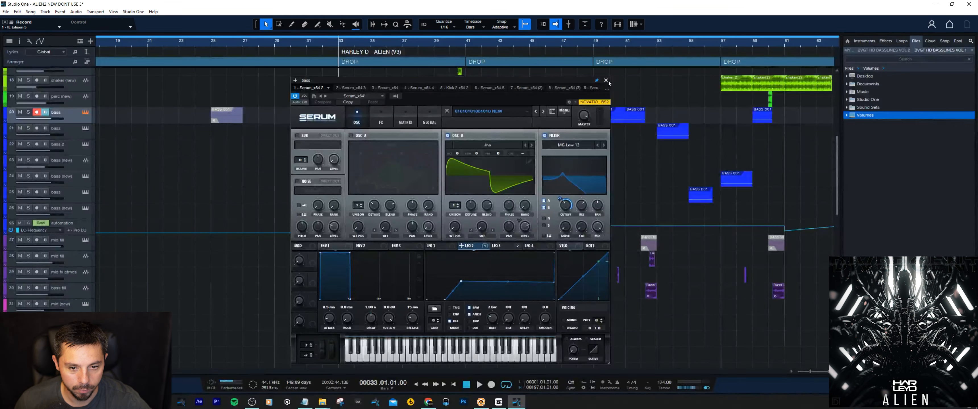
pyautogui.click(605, 82)
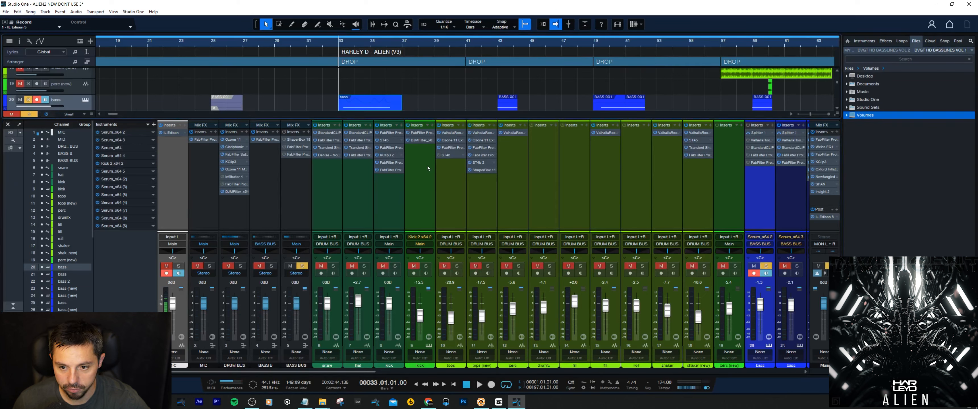
pyautogui.moveTo(659, 168)
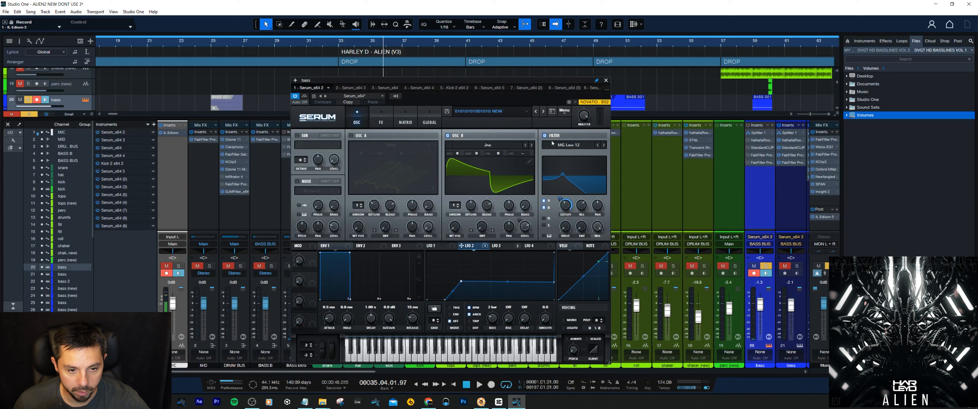
pyautogui.click(380, 121)
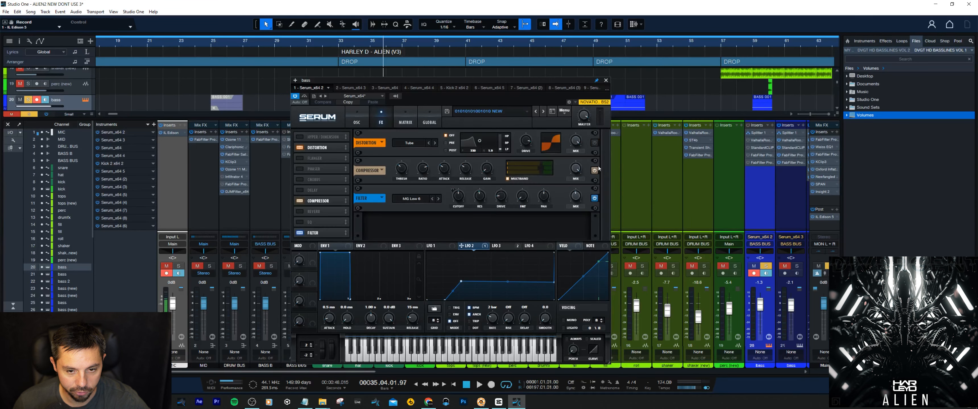
pyautogui.click(405, 122)
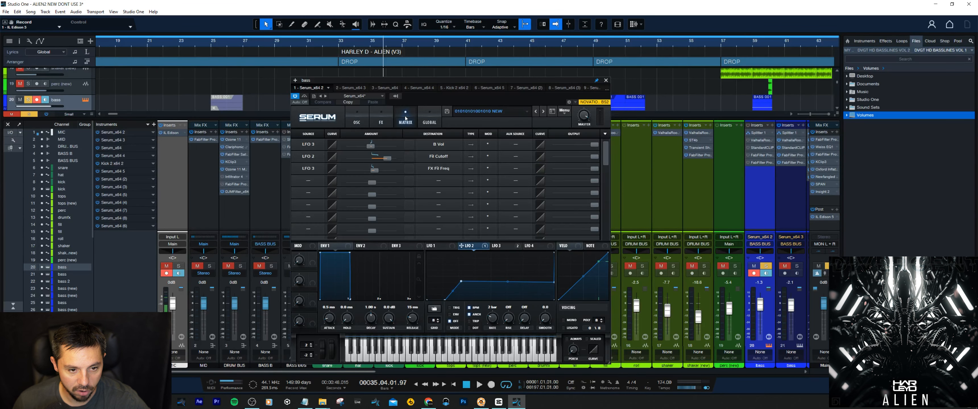
pyautogui.click(357, 122)
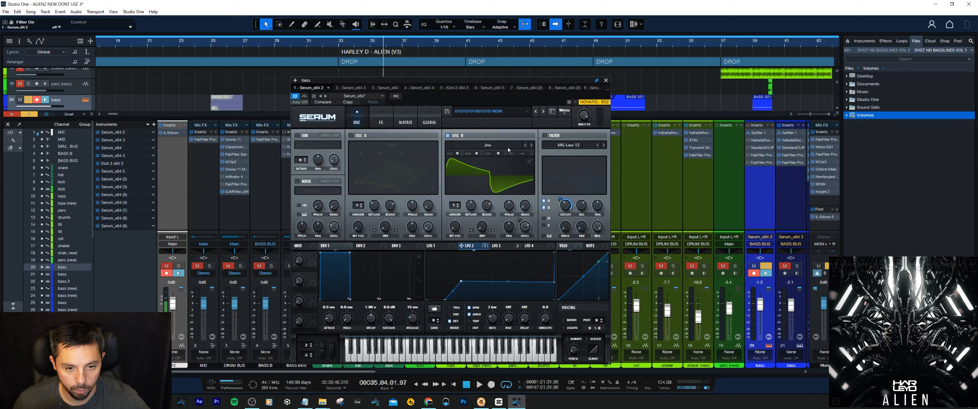
pyautogui.click(488, 145)
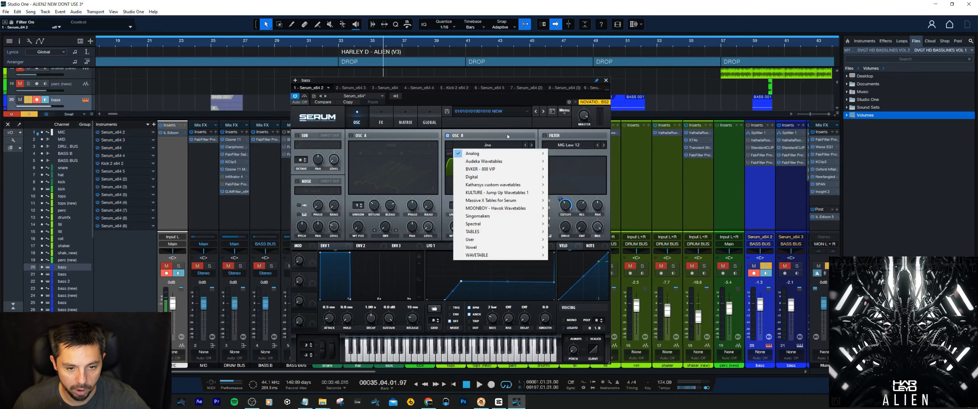
pyautogui.moveTo(472, 153)
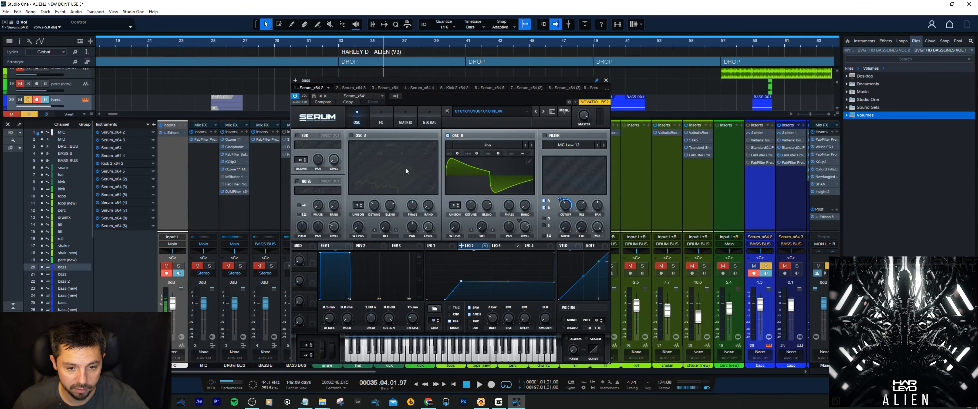
pyautogui.moveTo(528, 127)
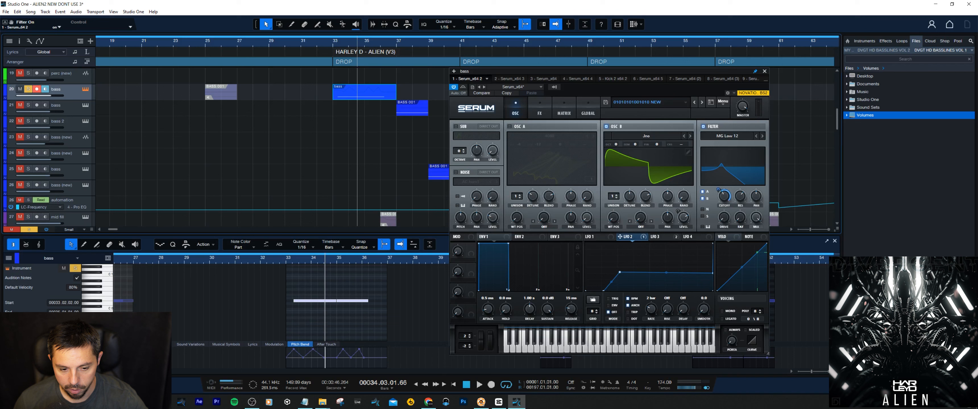
pyautogui.moveTo(374, 291)
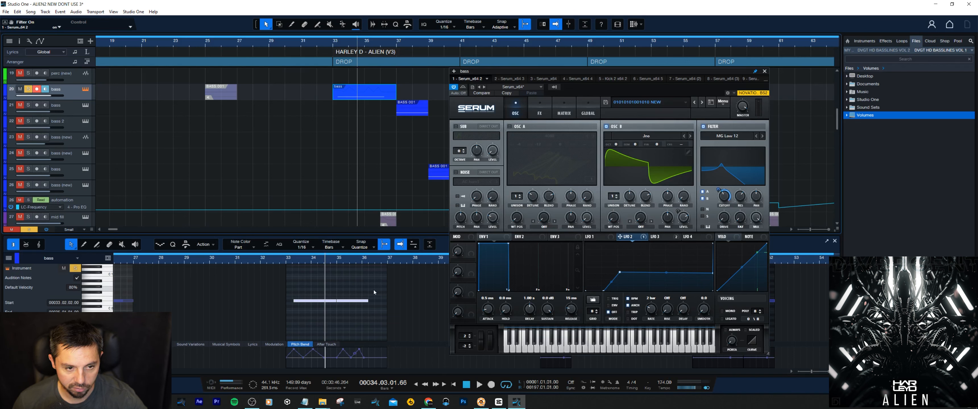
pyautogui.moveTo(382, 268)
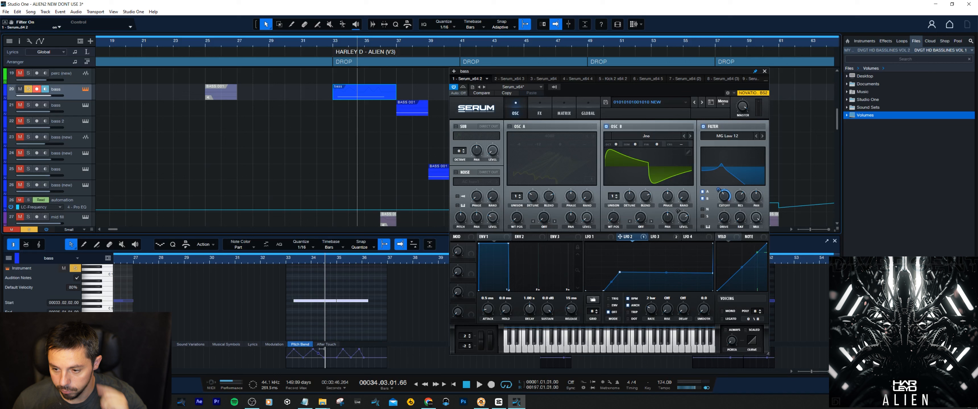
pyautogui.moveTo(407, 179)
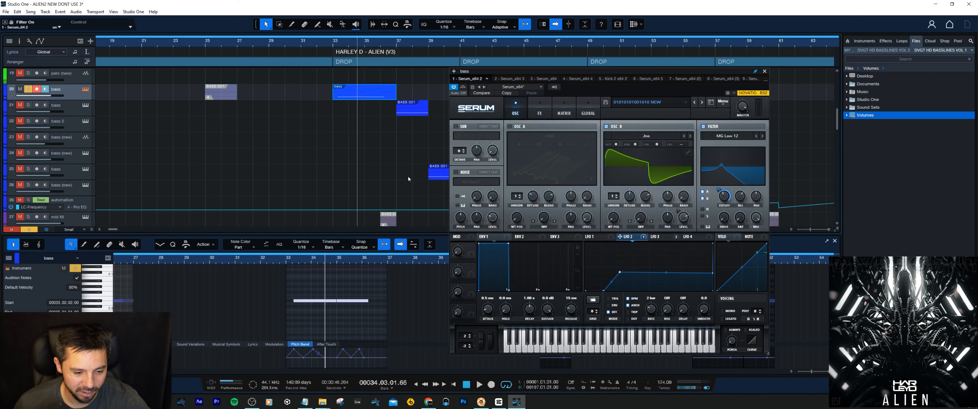
pyautogui.moveTo(320, 309)
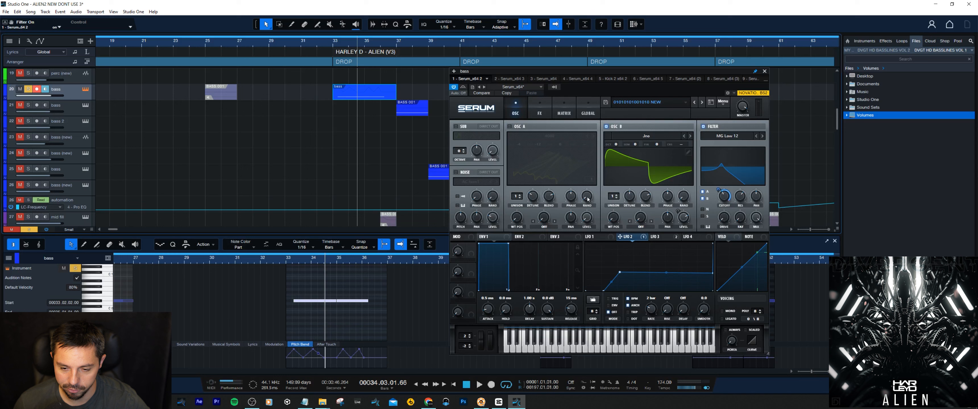
pyautogui.moveTo(663, 137)
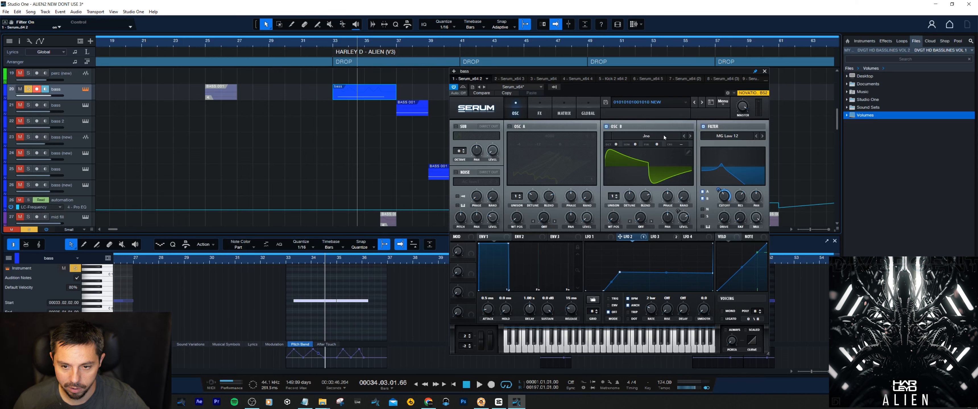
pyautogui.moveTo(755, 142)
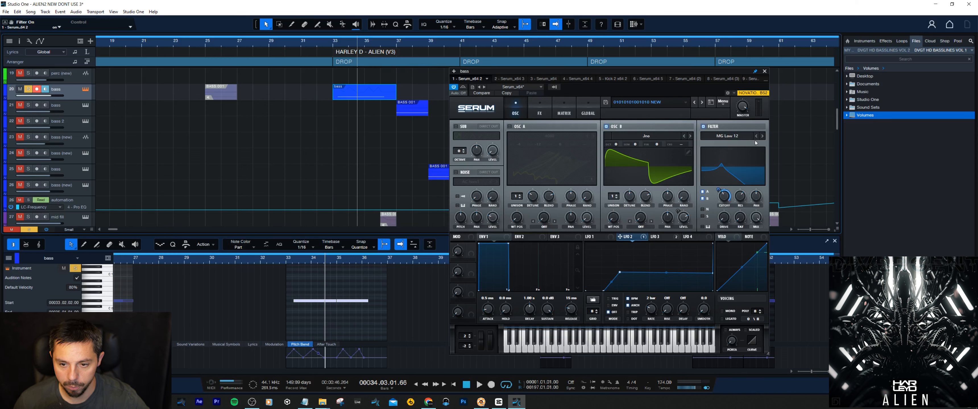
pyautogui.moveTo(729, 203)
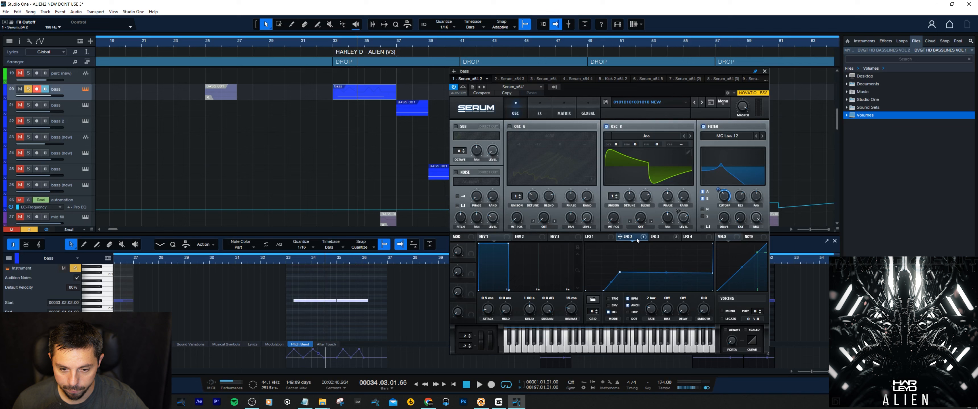
pyautogui.moveTo(727, 192)
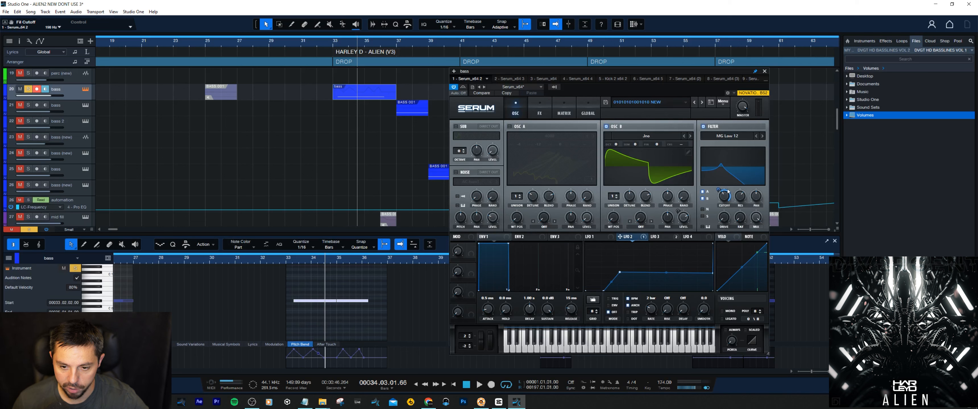
pyautogui.moveTo(688, 206)
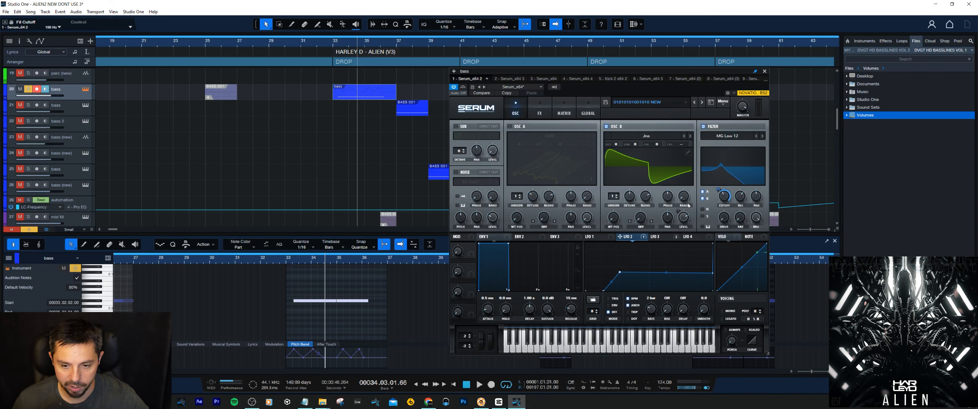
# - Review the modulation matrix and oscillator page, then view LFO 3's curve while auditioning
pyautogui.click(562, 113)
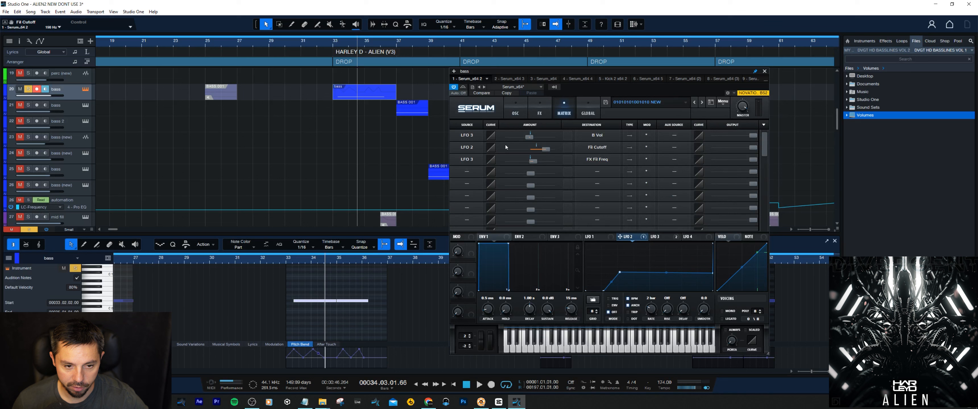
pyautogui.moveTo(547, 152)
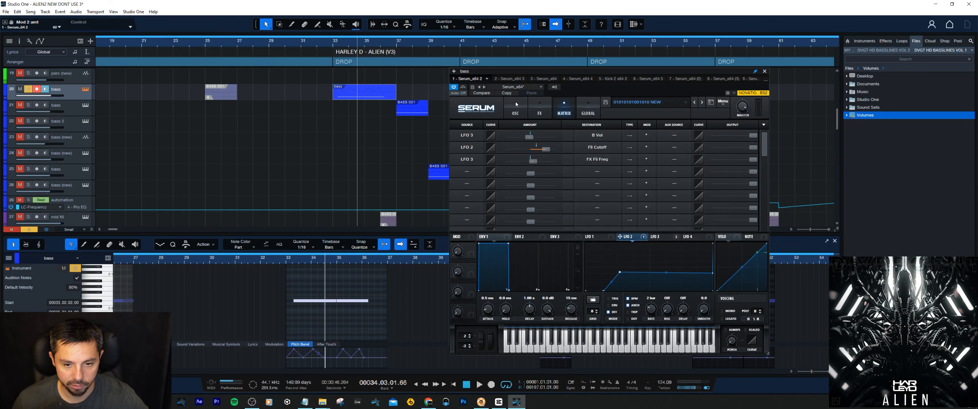
pyautogui.click(515, 113)
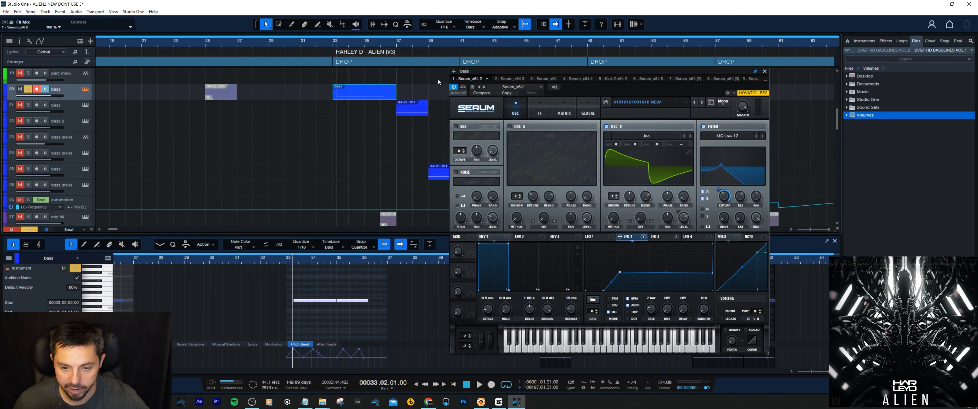
pyautogui.click(478, 383)
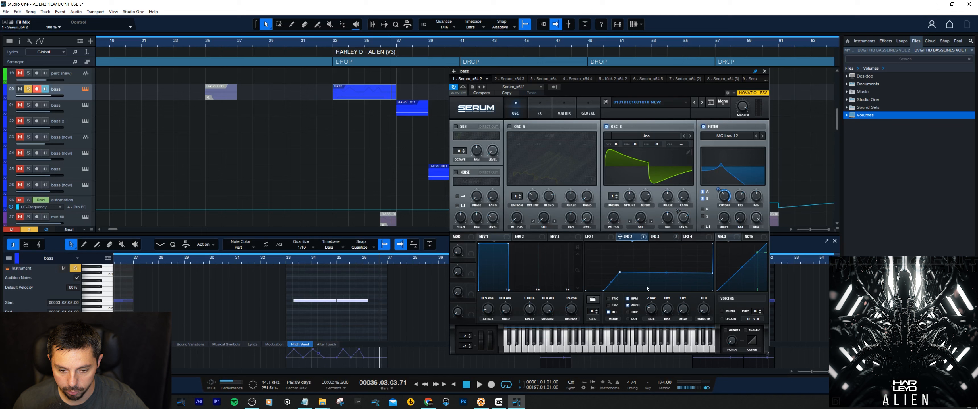
pyautogui.moveTo(646, 246)
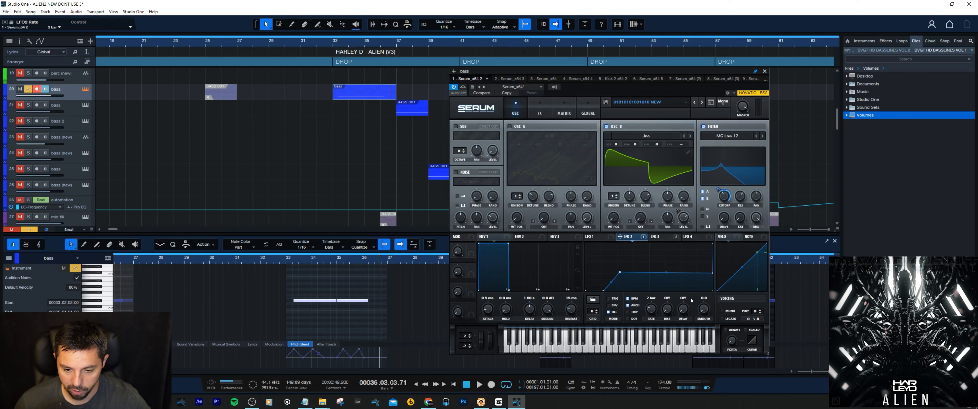
pyautogui.click(656, 236)
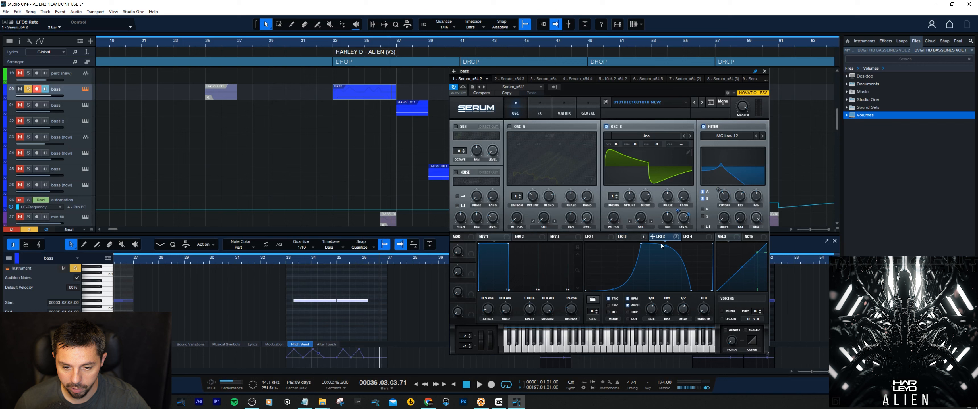
pyautogui.moveTo(598, 283)
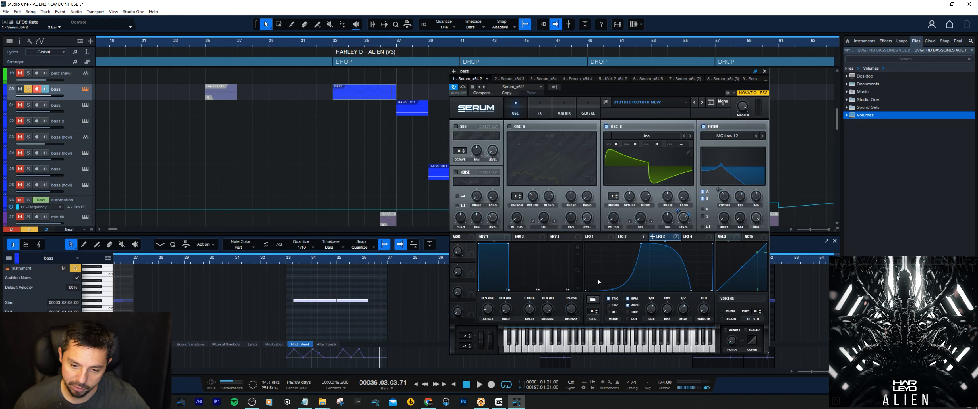
pyautogui.moveTo(612, 282)
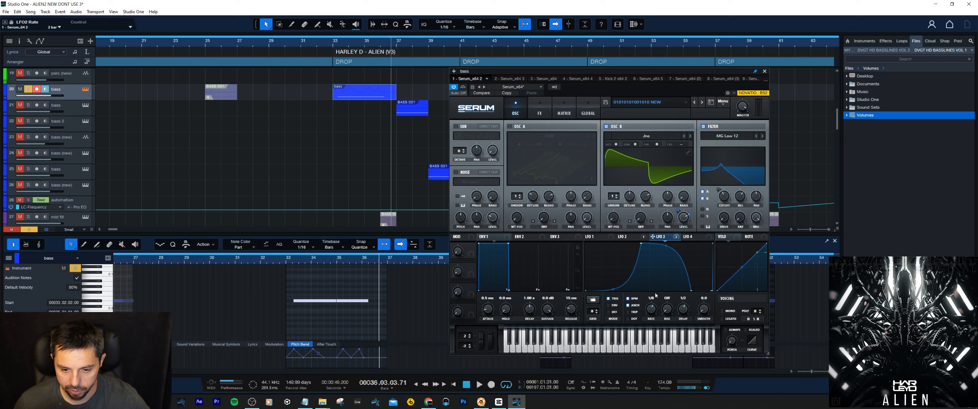
pyautogui.moveTo(657, 317)
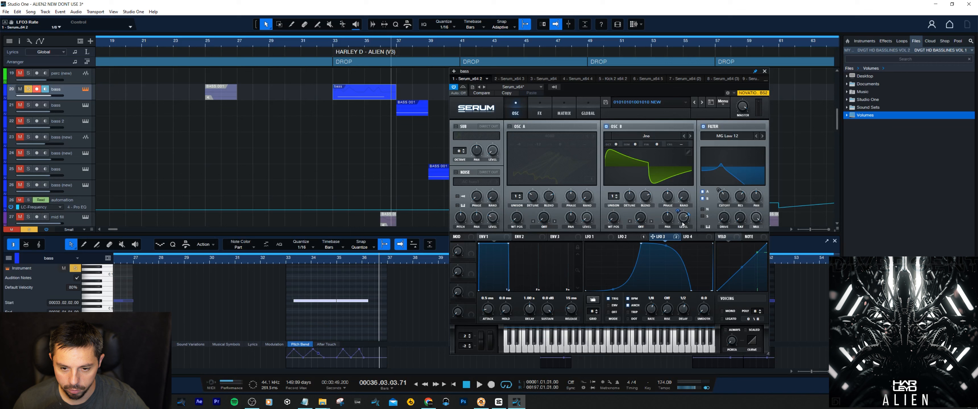
pyautogui.moveTo(623, 159)
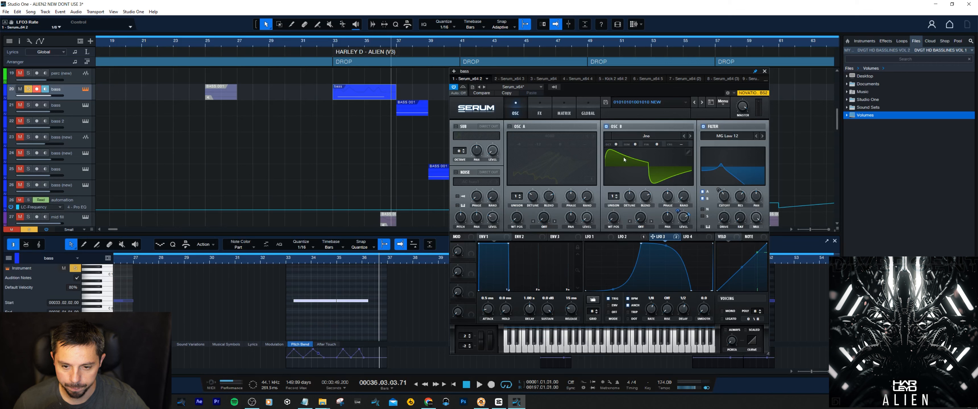
pyautogui.moveTo(675, 184)
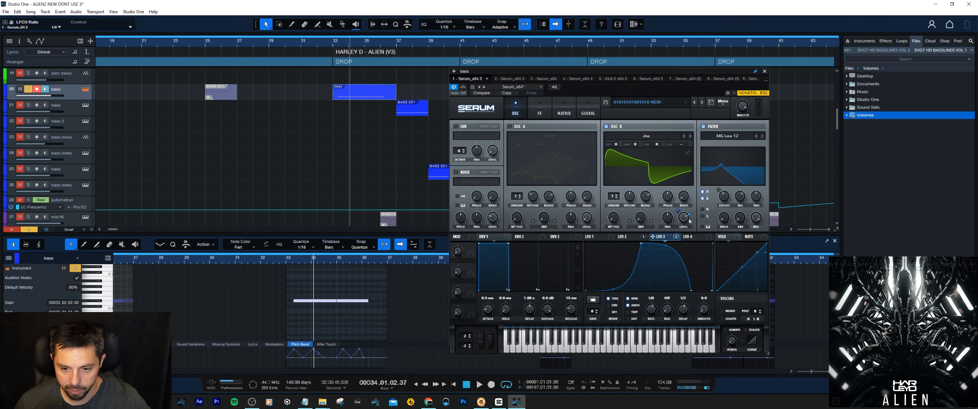
# - Check the effects chain and oscillators, then show the three LFO routings in the matrix
pyautogui.click(538, 113)
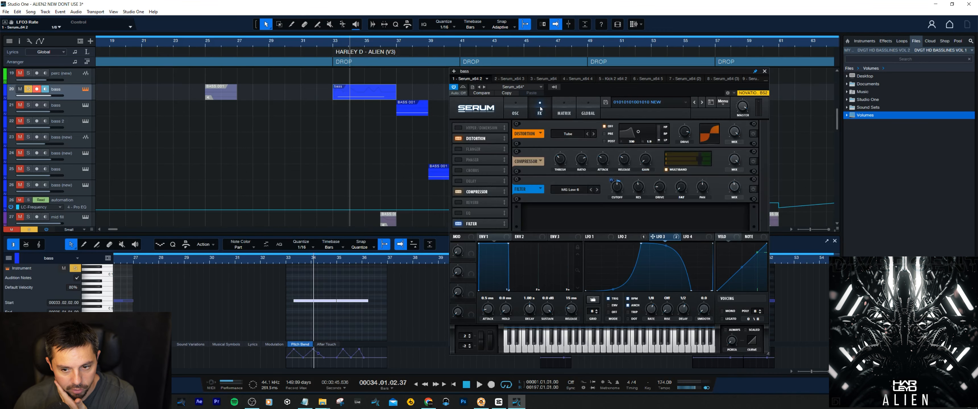
pyautogui.click(516, 114)
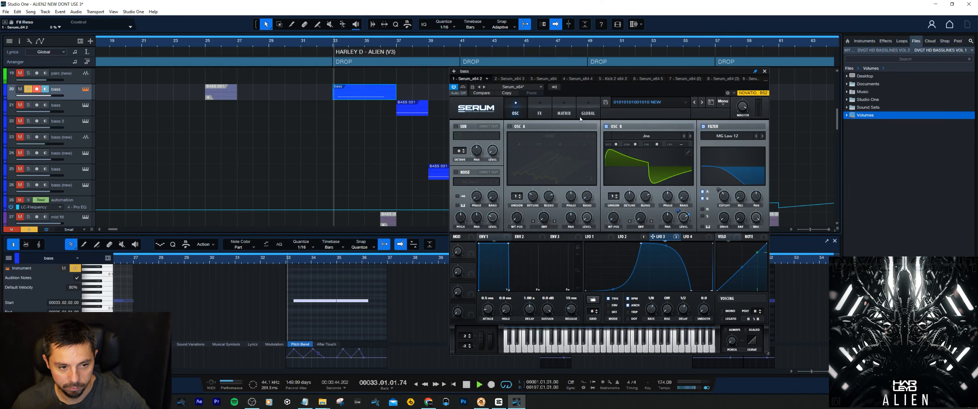
pyautogui.click(479, 384)
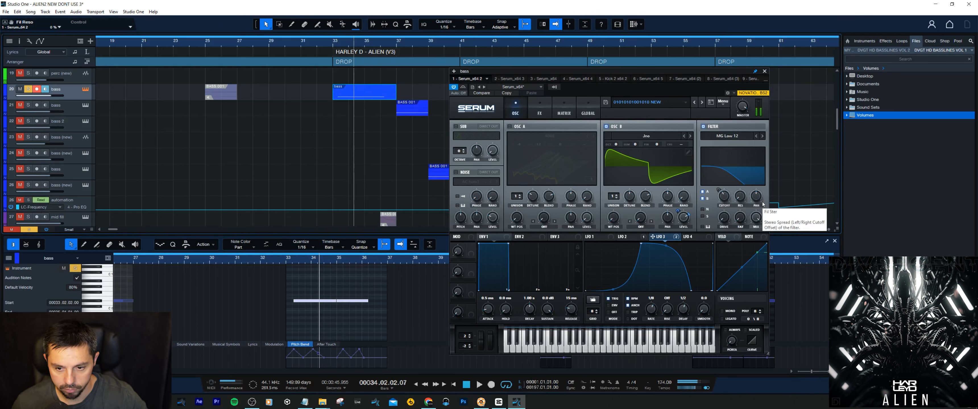
pyautogui.click(562, 113)
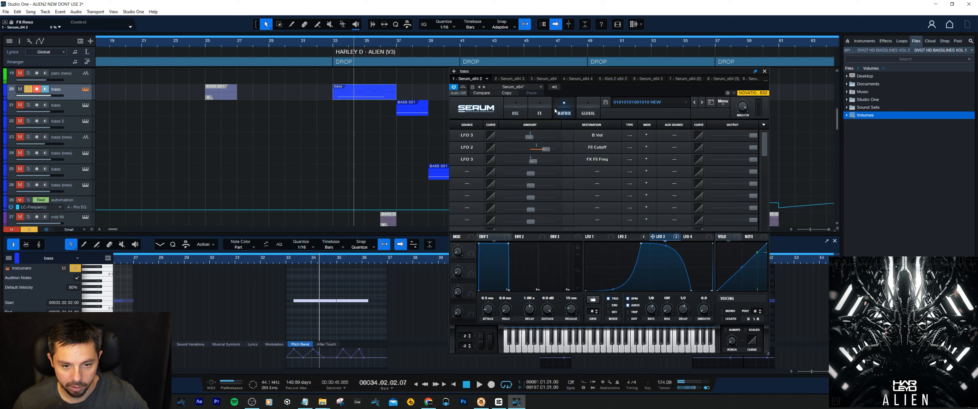
# - Show Serum's effects chain and audition the bass through its distortion, compressor and filter
pyautogui.click(539, 113)
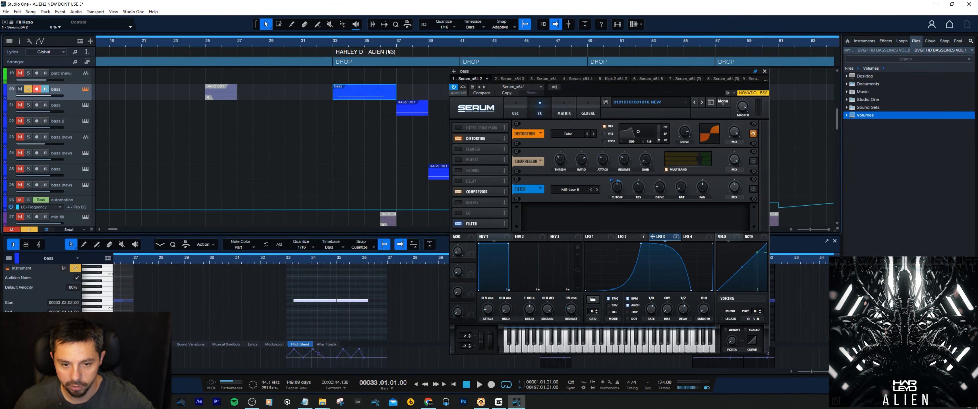
pyautogui.click(478, 384)
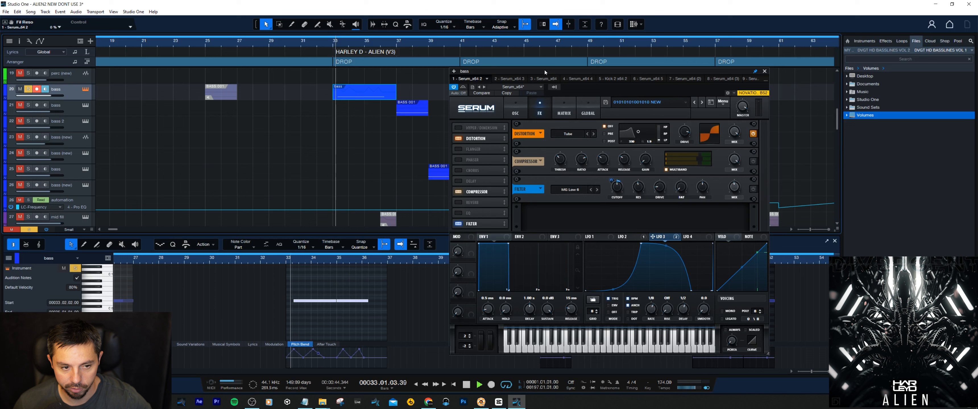
pyautogui.click(479, 385)
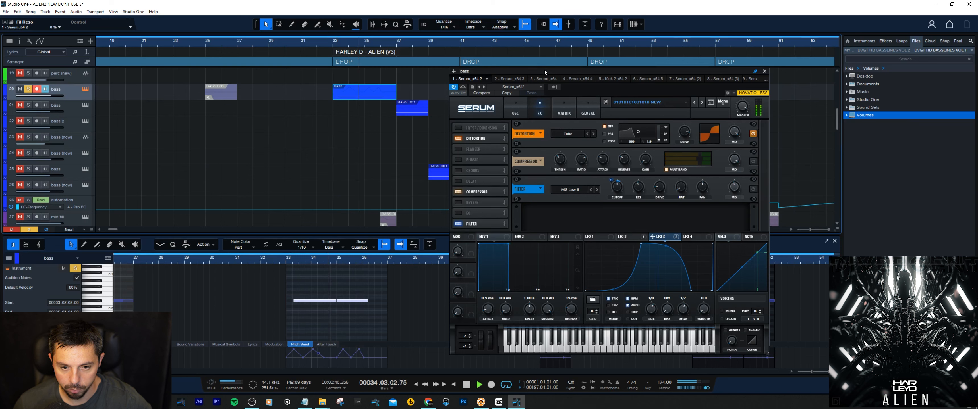
pyautogui.click(466, 385)
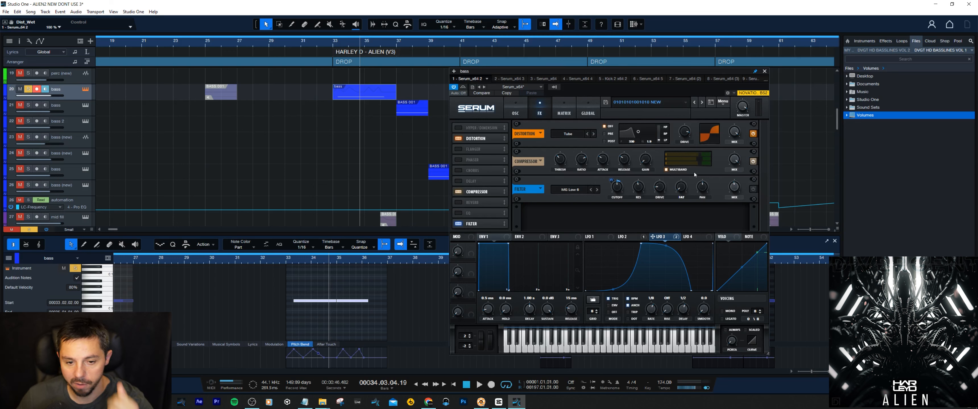
pyautogui.moveTo(580, 163)
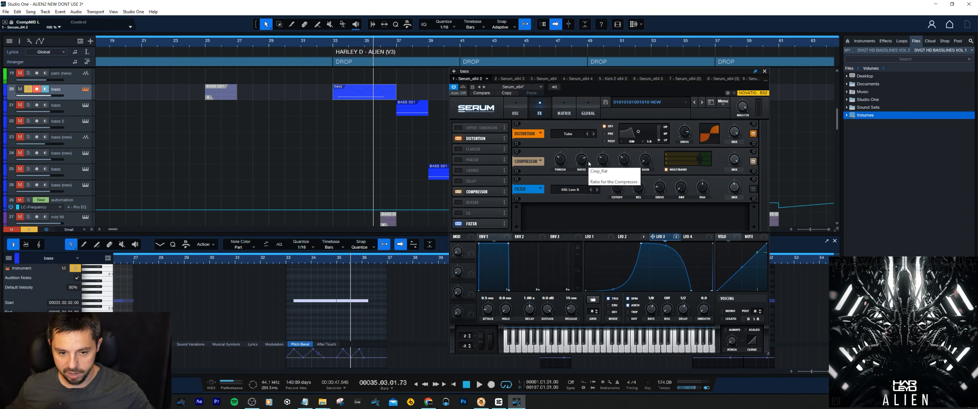
pyautogui.moveTo(650, 138)
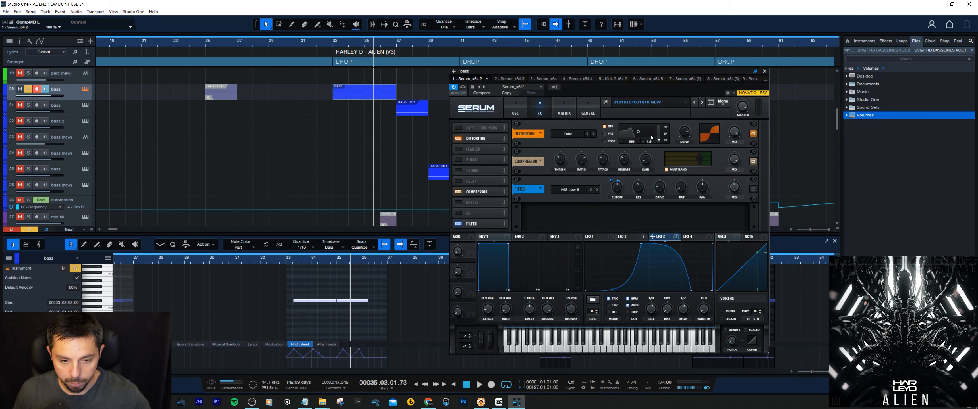
pyautogui.moveTo(717, 192)
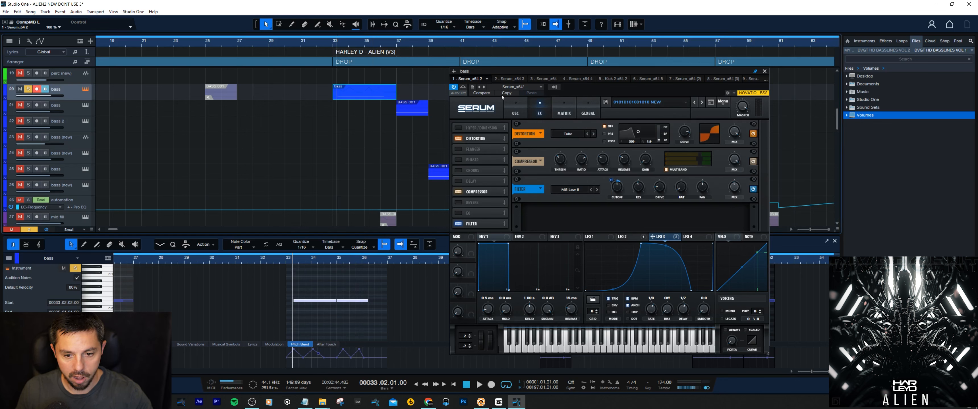
pyautogui.moveTo(580, 192)
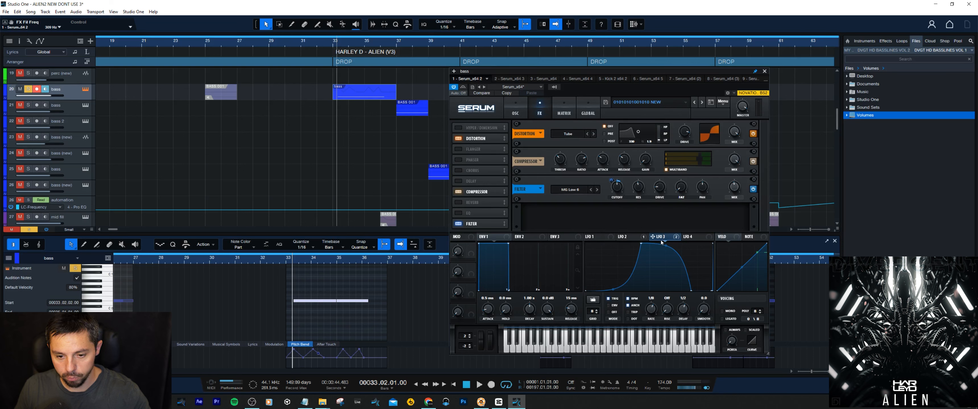
pyautogui.moveTo(683, 244)
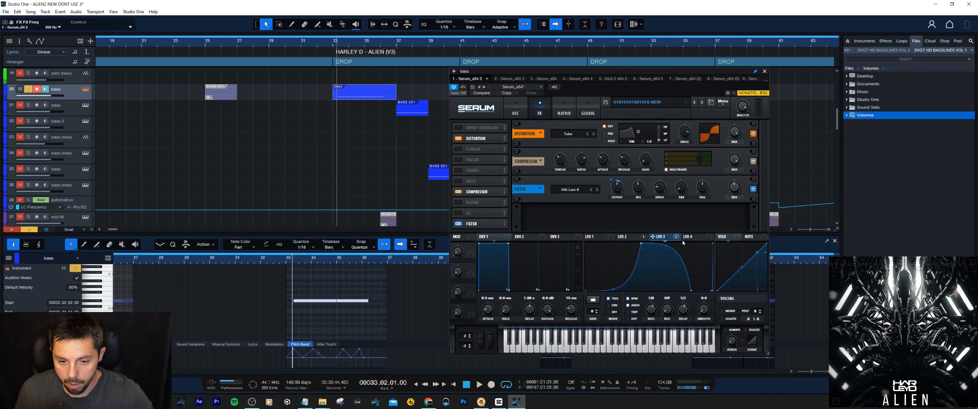
pyautogui.moveTo(693, 231)
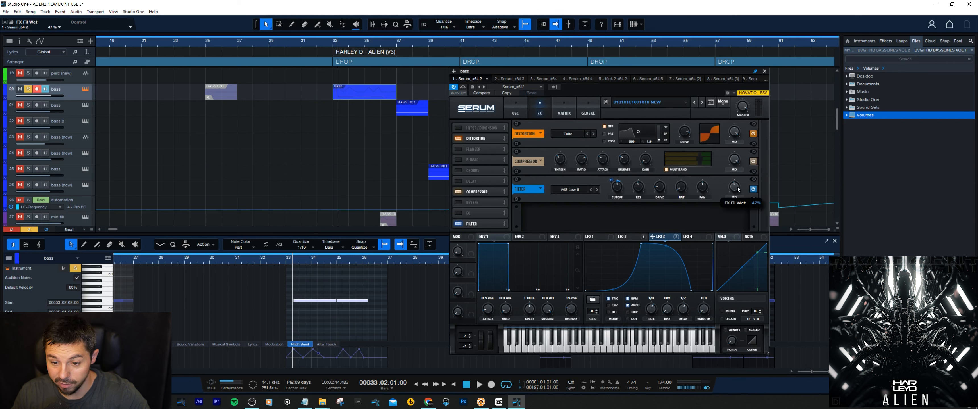
pyautogui.moveTo(632, 185)
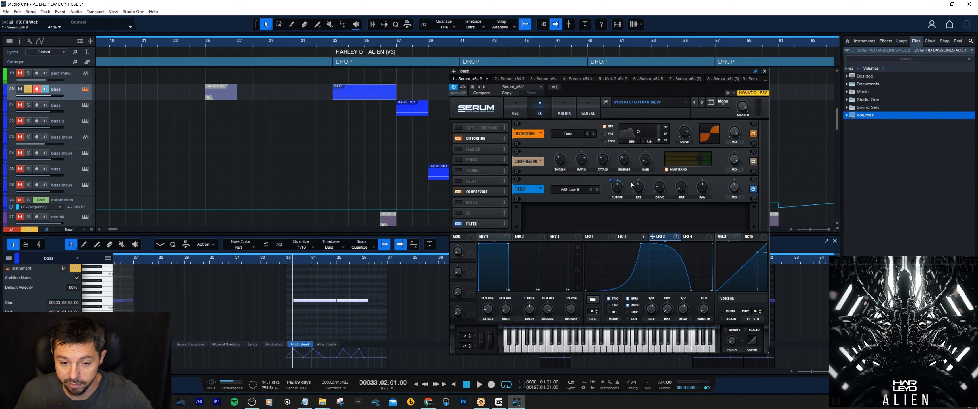
# - Tweak LFO 3's amount on the FX filter frequency in the matrix, then close Serum
pyautogui.click(562, 113)
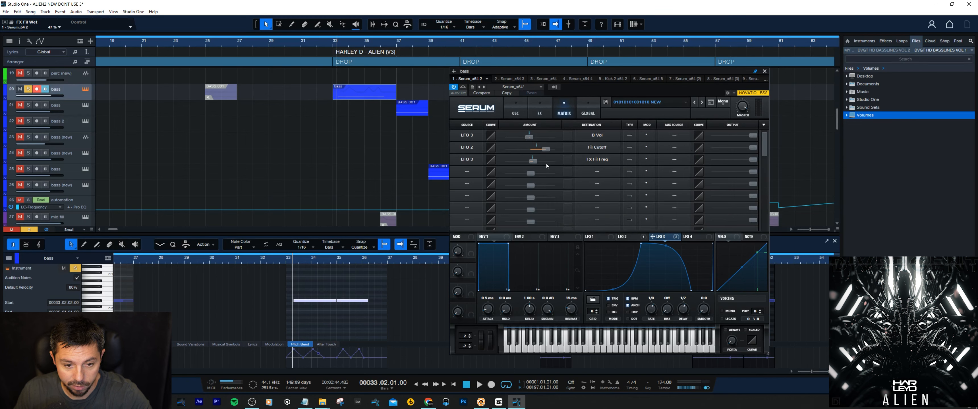
pyautogui.moveTo(562, 167)
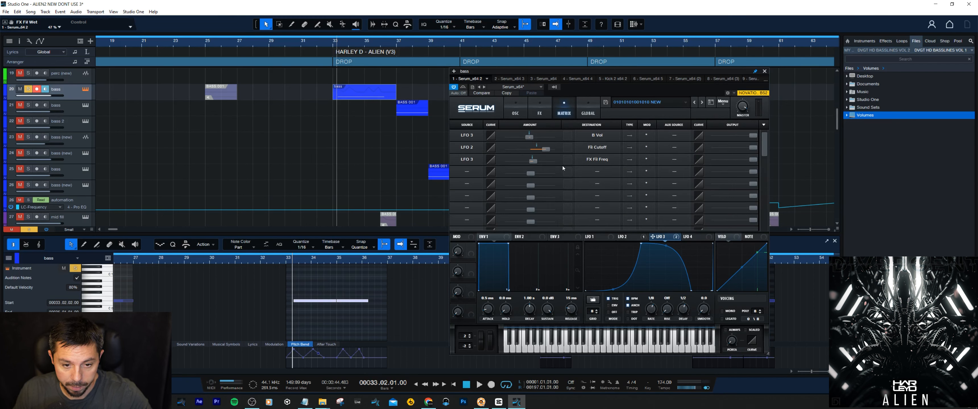
pyautogui.moveTo(533, 164)
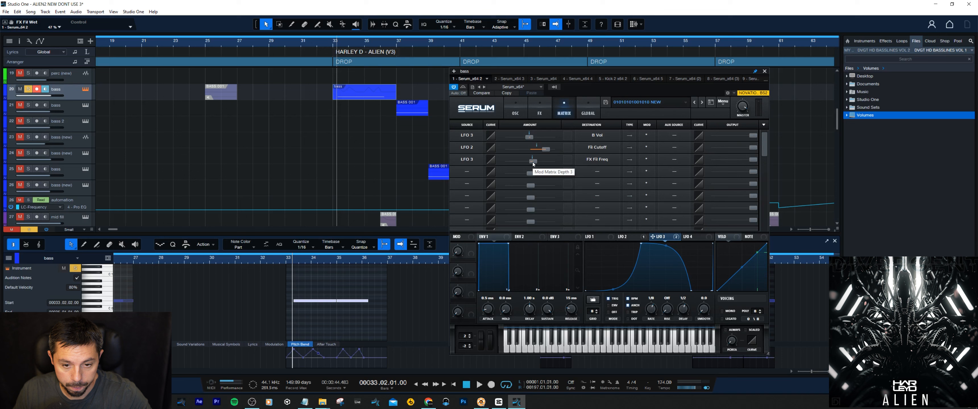
pyautogui.moveTo(529, 164); pyautogui.dragTo(533, 163)
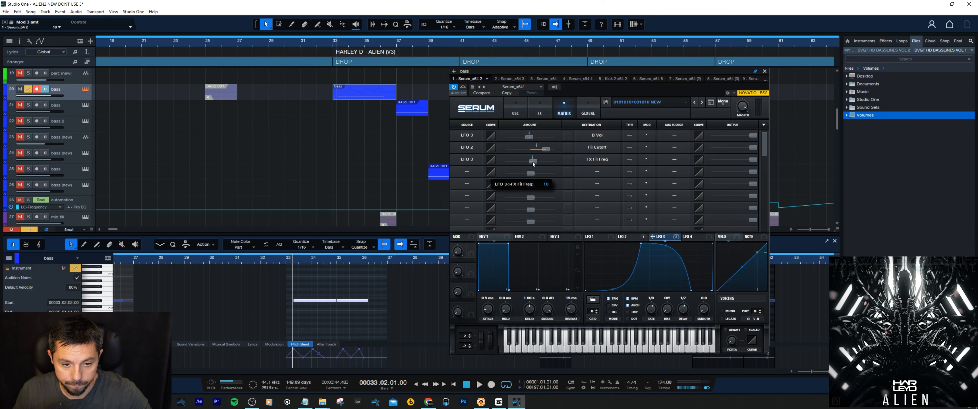
pyautogui.click(539, 113)
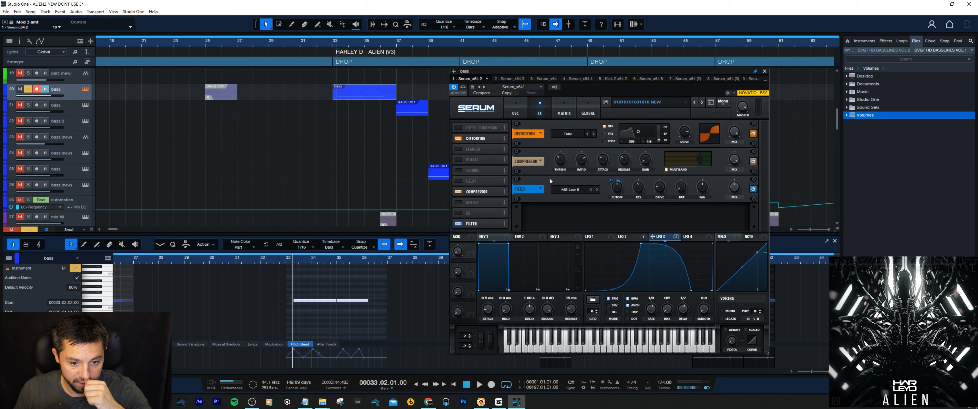
pyautogui.click(563, 114)
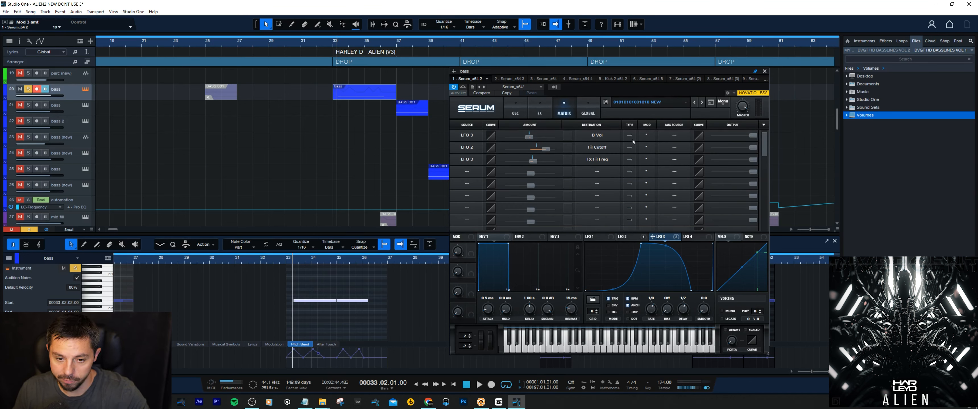
pyautogui.moveTo(477, 141)
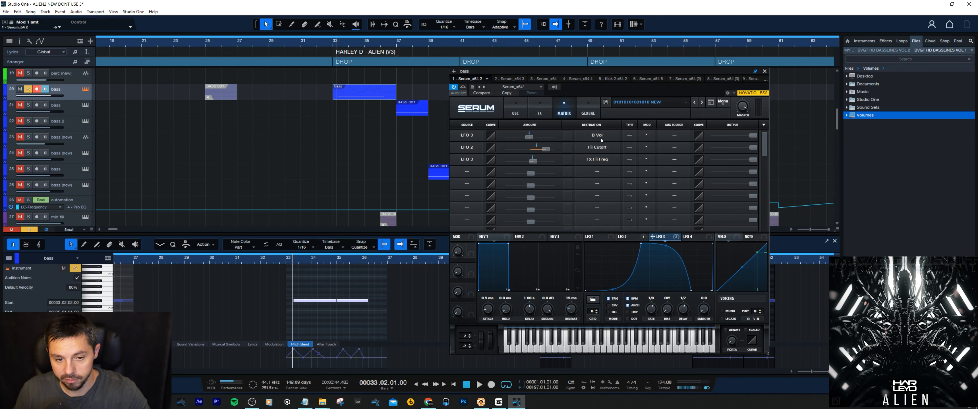
pyautogui.moveTo(512, 122)
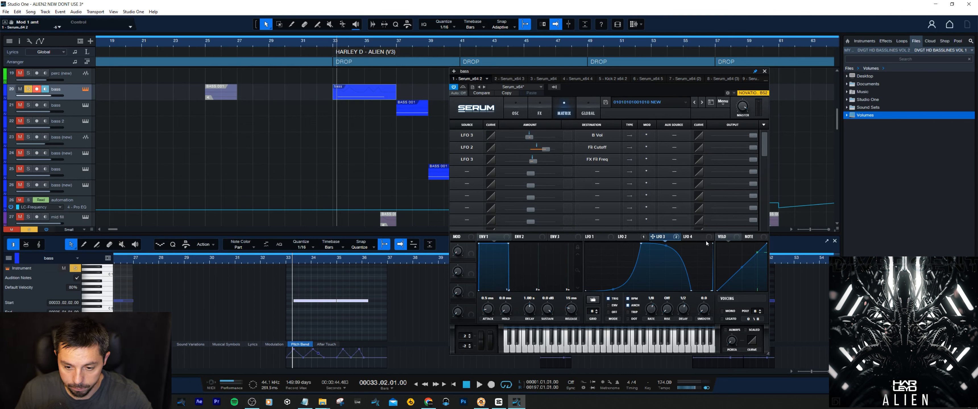
pyautogui.click(516, 113)
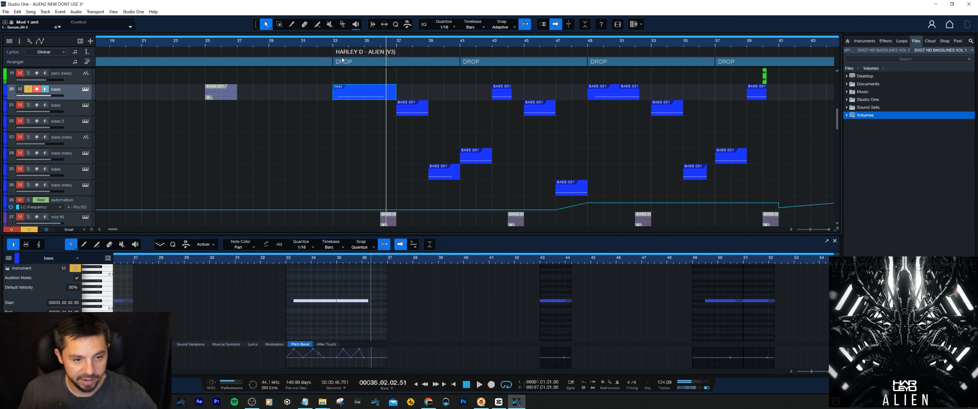
pyautogui.moveTo(354, 89)
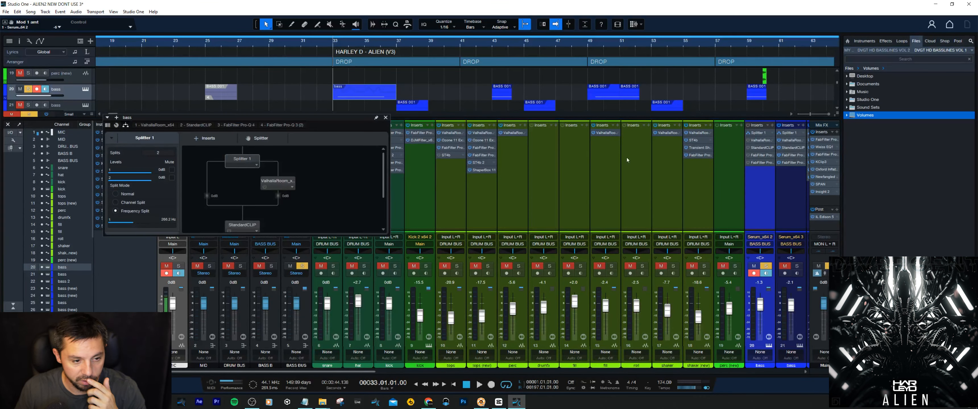
pyautogui.moveTo(455, 177)
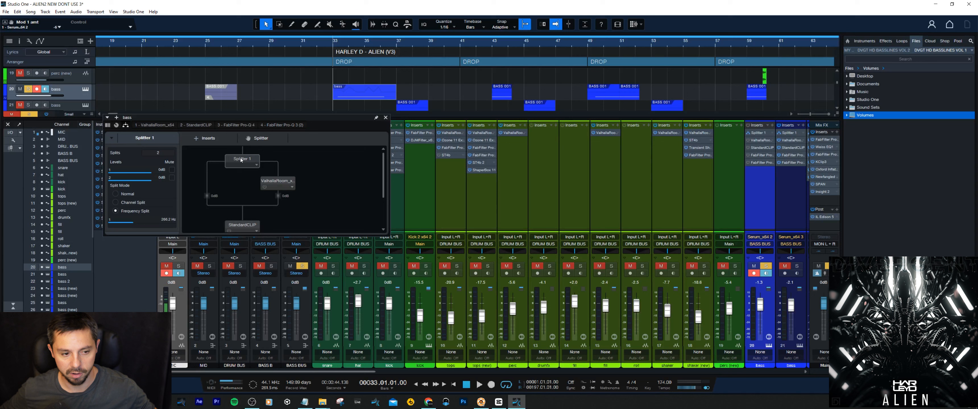
pyautogui.moveTo(244, 179)
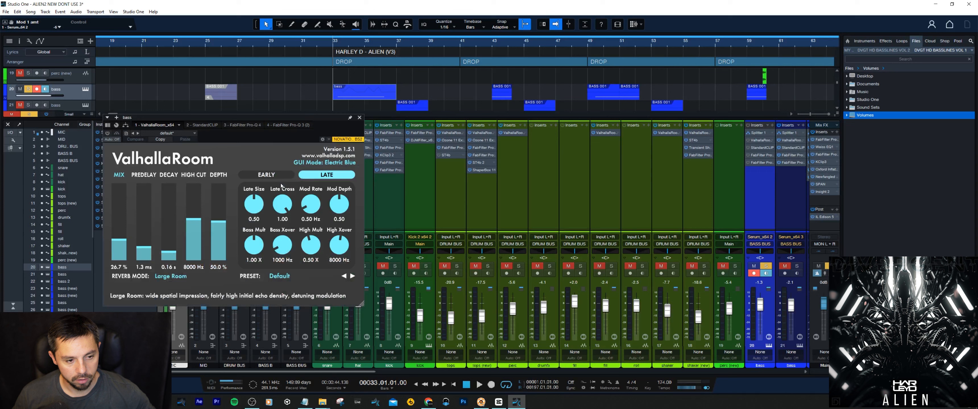
pyautogui.moveTo(638, 142)
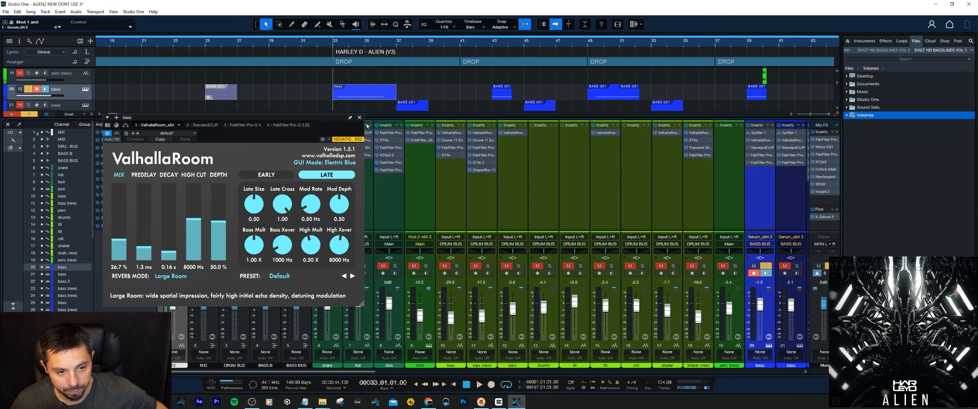
# - Close the ValhallaRoom reverb window back to the mix console
pyautogui.click(359, 117)
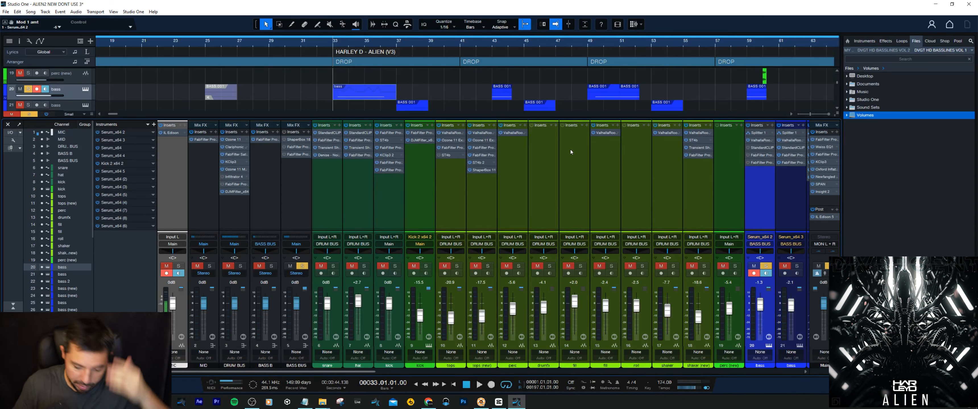
pyautogui.moveTo(764, 164)
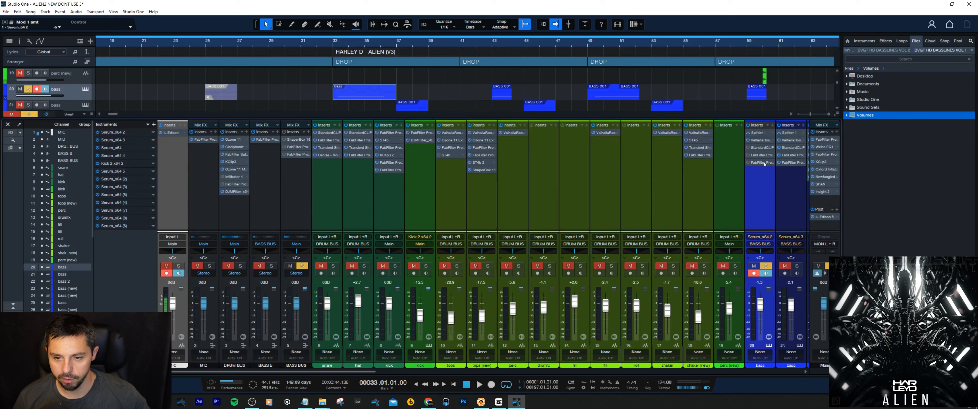
pyautogui.moveTo(761, 162)
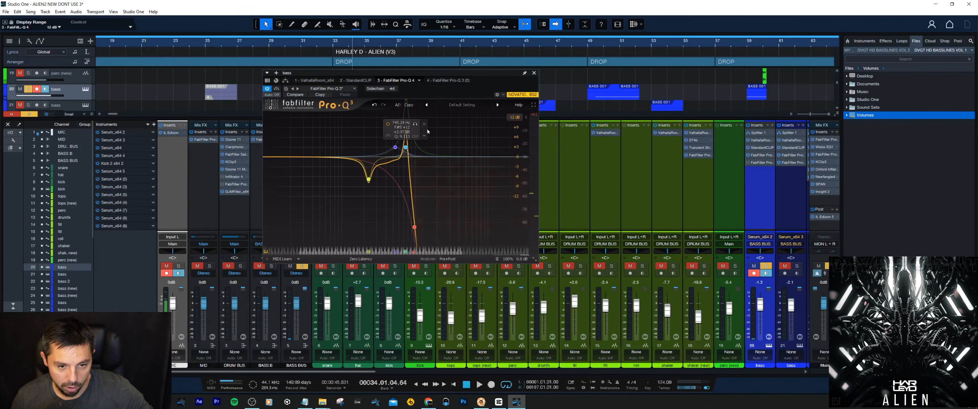
# - Switch from the first bass Pro-Q 3 to the second instance with its two boosts
pyautogui.click(516, 118)
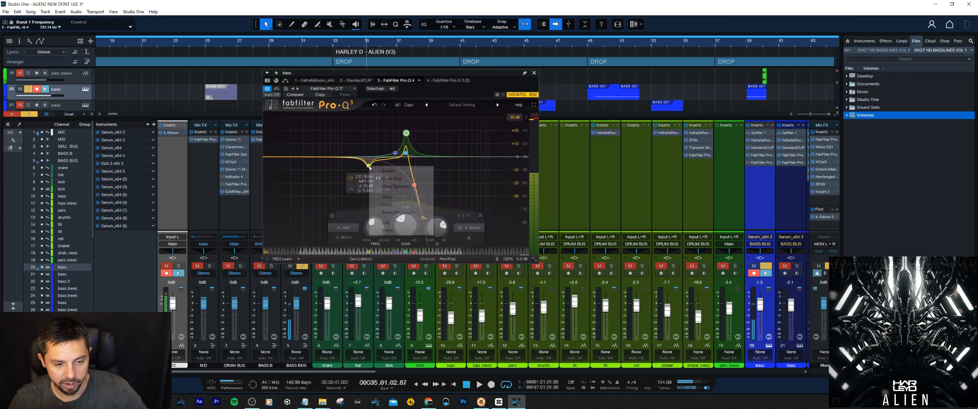
pyautogui.rightClick(368, 167)
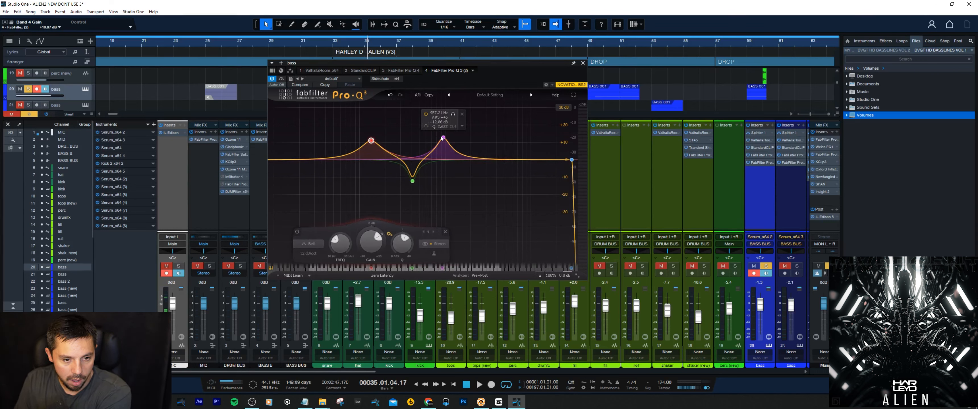
# - Bring up the Pro-Q 3 sitting on the BASS BUS channel
pyautogui.rightClick(443, 136)
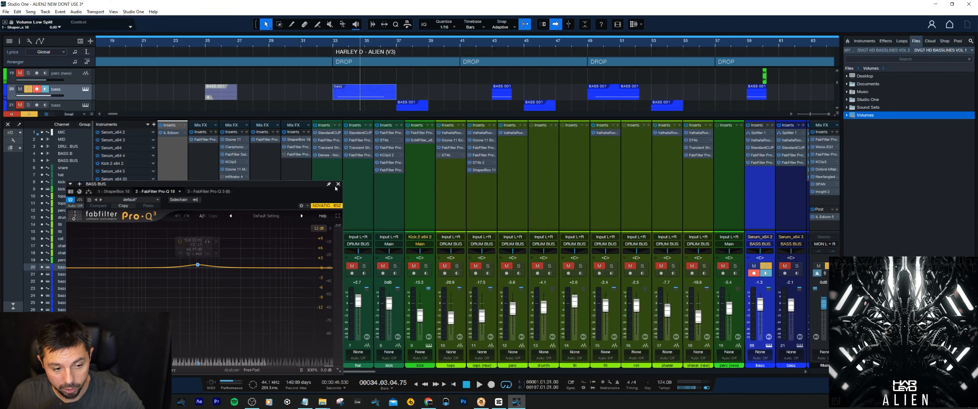
# - Close the bass-bus Pro-Q and open the second bass layer's Serum with its EQ
pyautogui.click(339, 183)
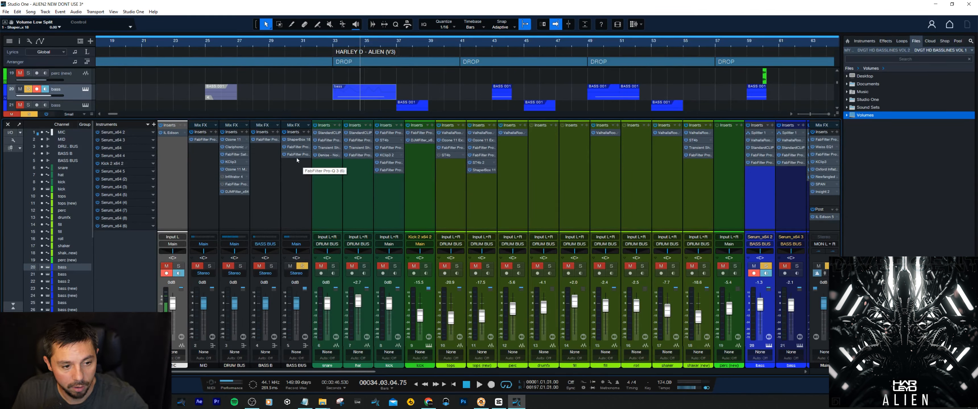
pyautogui.click(297, 154)
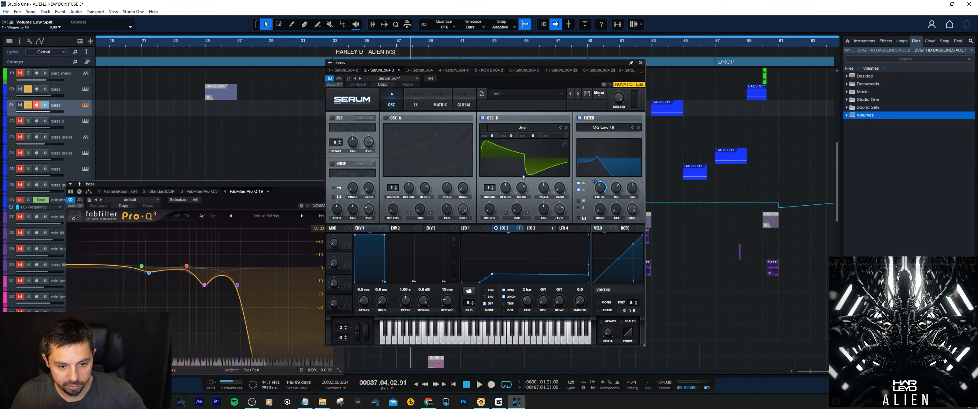
# - Review the second layer's OSC B and MG Low 18 filter, then close Serum
pyautogui.click(533, 228)
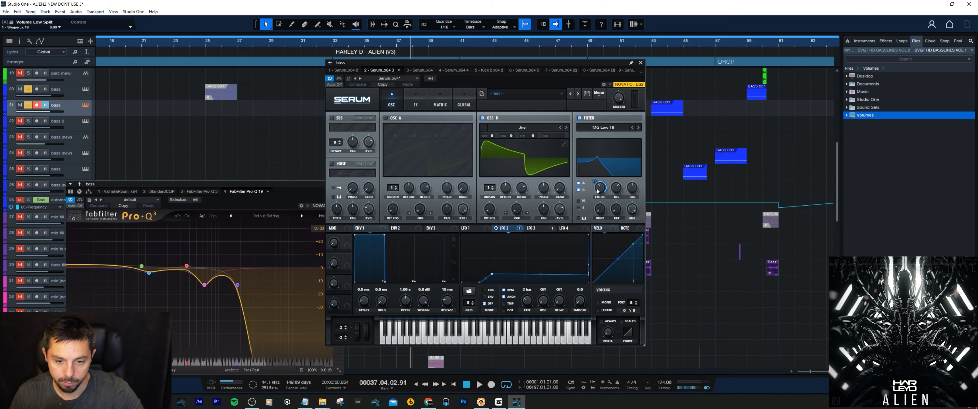
pyautogui.moveTo(531, 237)
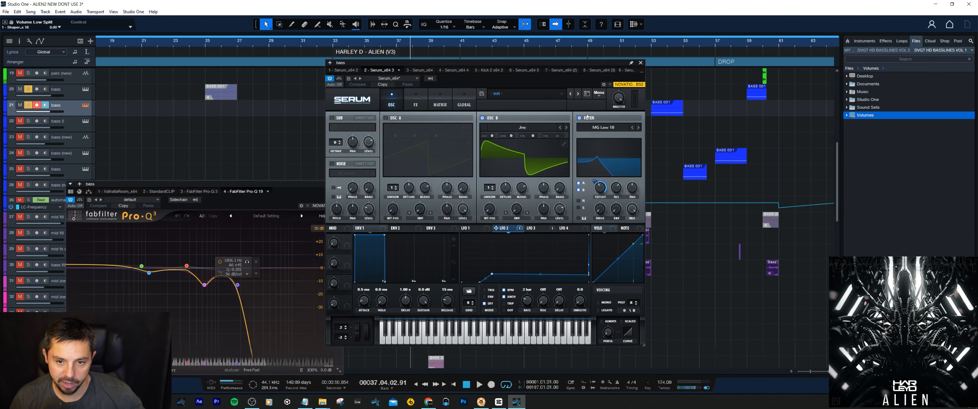
pyautogui.click(640, 63)
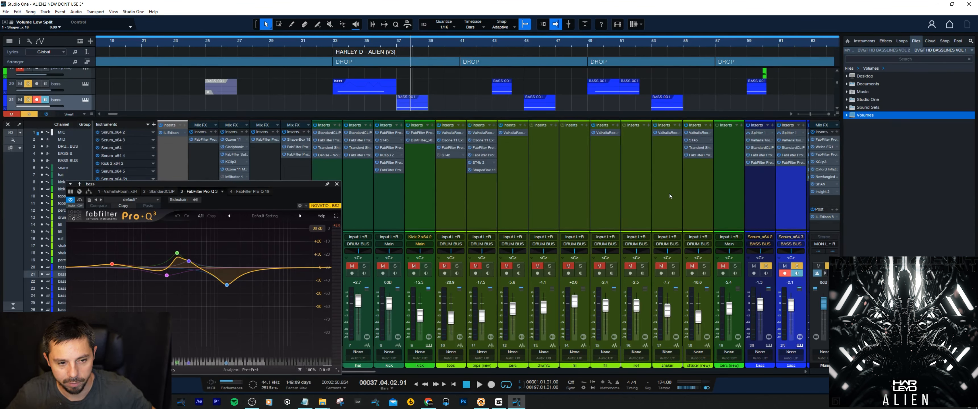
pyautogui.moveTo(651, 90)
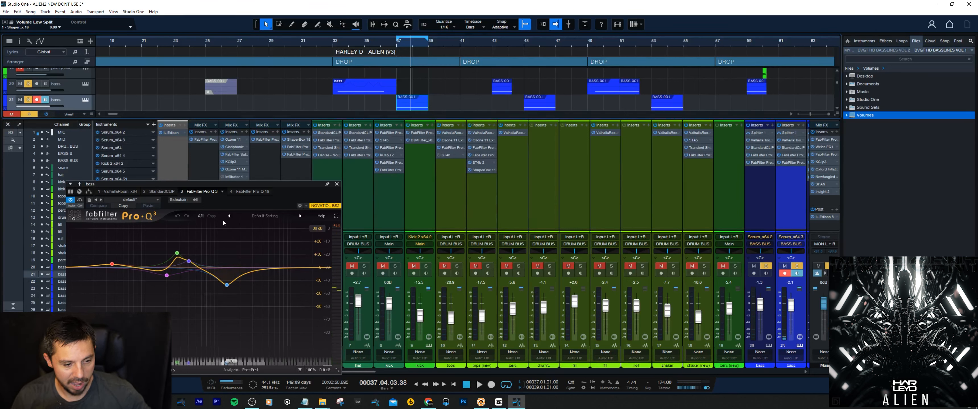
pyautogui.moveTo(176, 256); pyautogui.dragTo(176, 258)
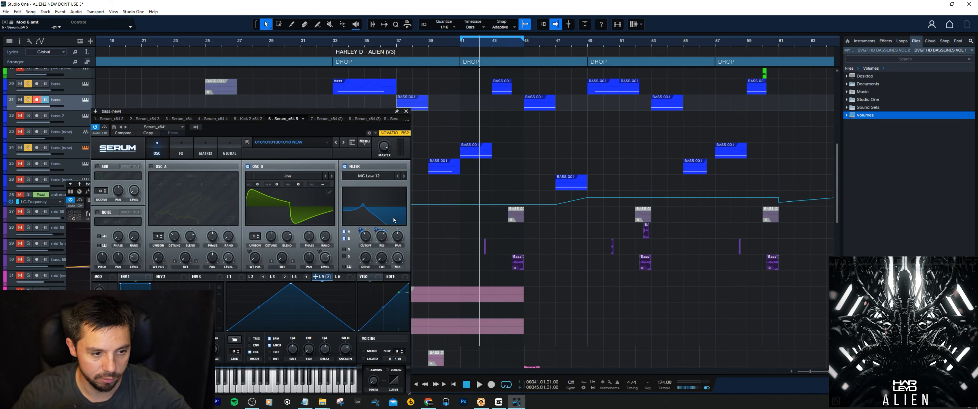
pyautogui.click(180, 150)
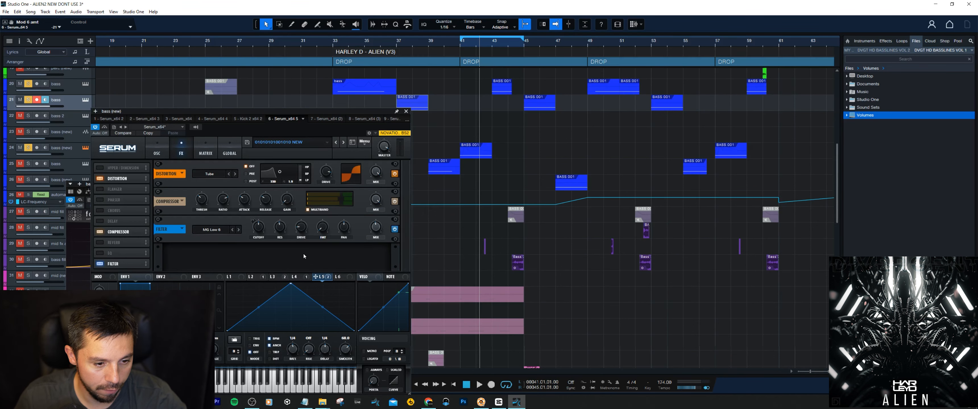
pyautogui.moveTo(186, 148)
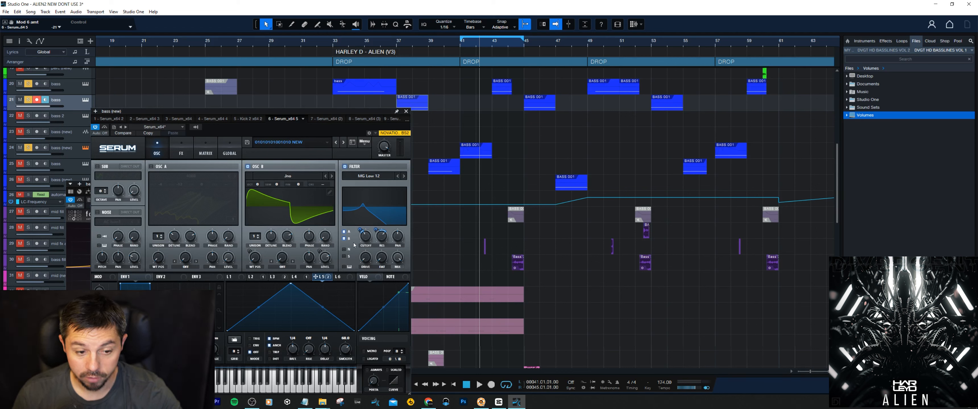
# - Check an LFO's modulation destination options, then close Serum and the Pro-Q 3 window
pyautogui.rightClick(320, 277)
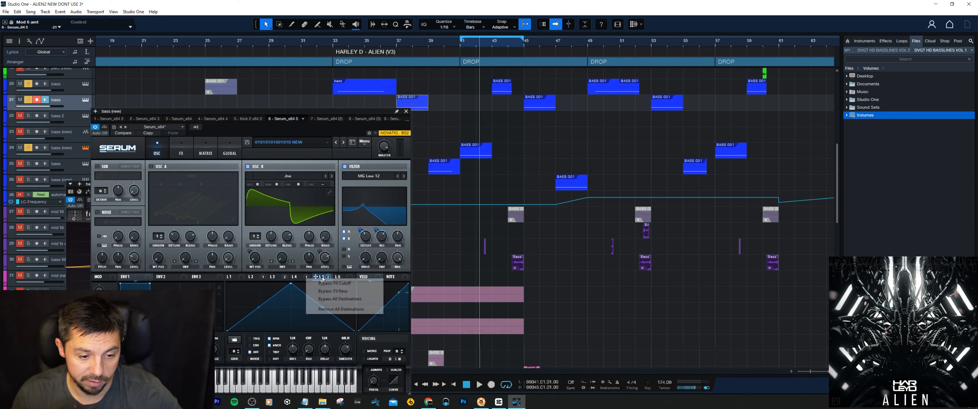
pyautogui.moveTo(334, 283)
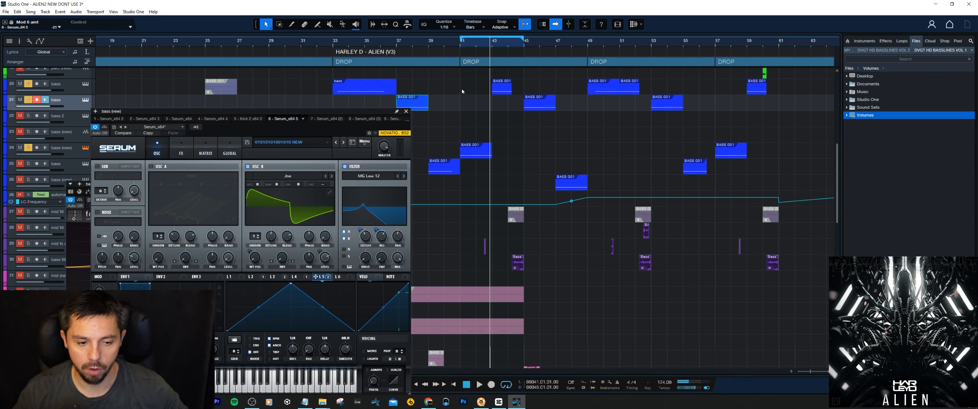
pyautogui.click(322, 276)
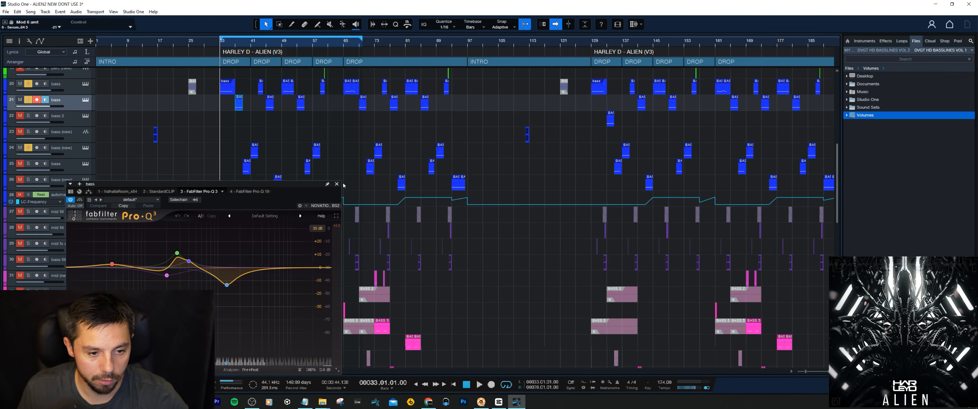
pyautogui.click(337, 185)
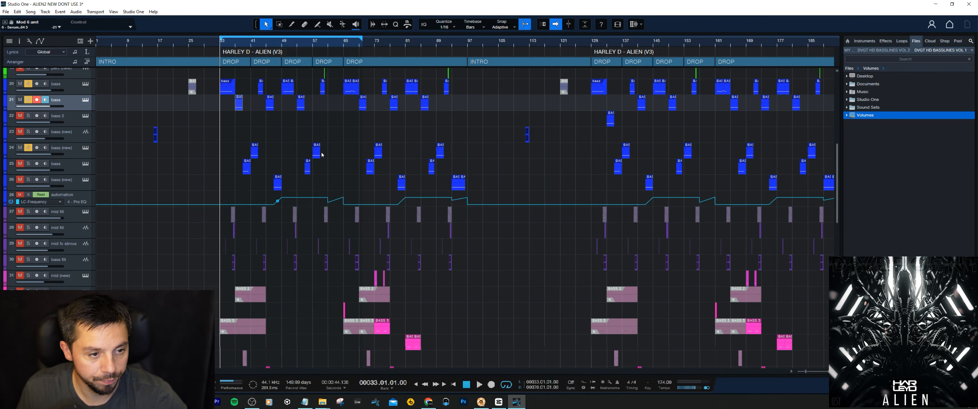